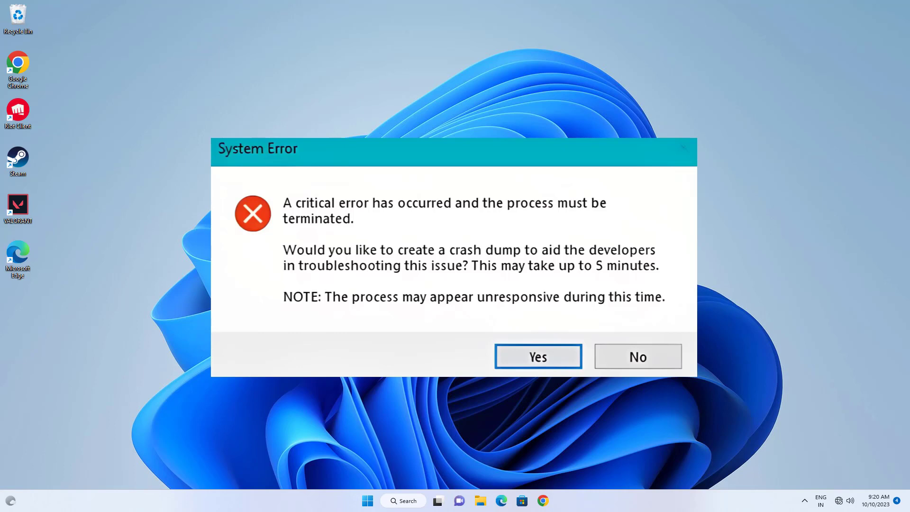
# Dismiss the System Error crash-dump prompt without creating a dump.
pyautogui.click(637, 357)
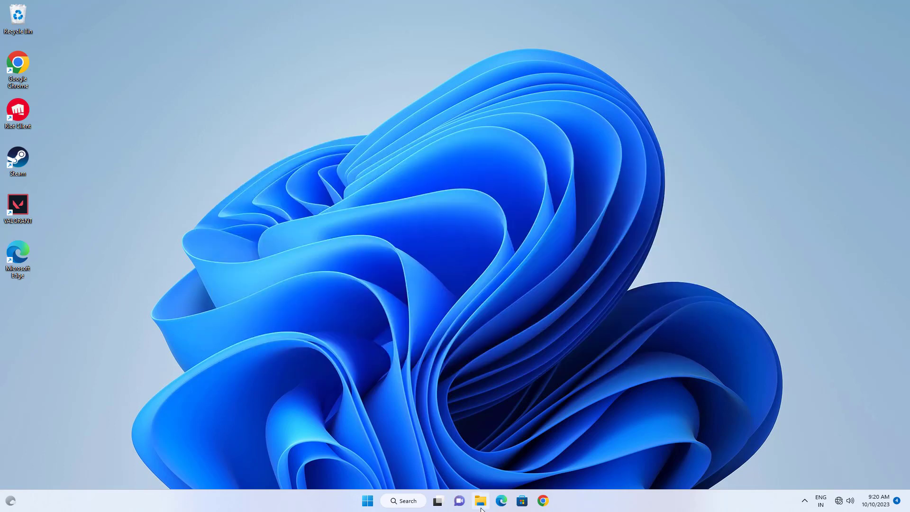
# Browse File Explorer through Riot Games\VALORANT\live\ShooterGame\Binaries toward the VALORANT executable.
pyautogui.click(481, 501)
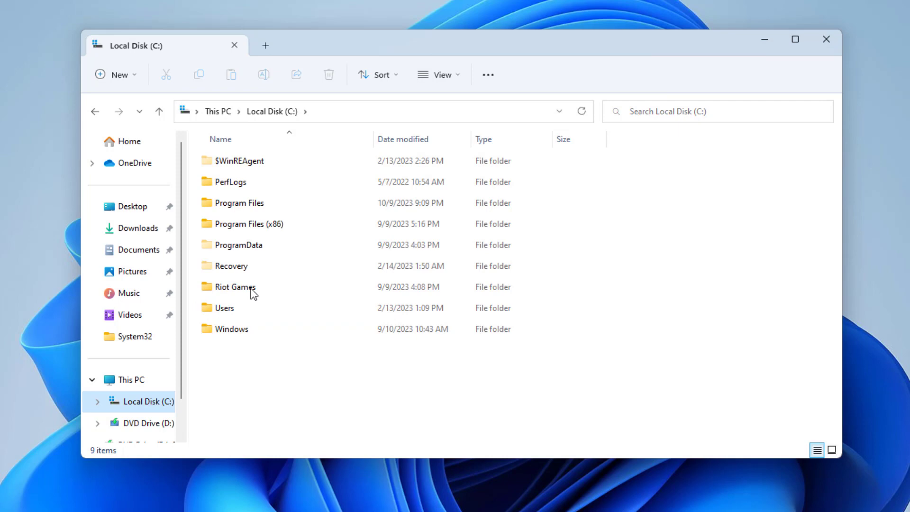
pyautogui.doubleClick(236, 287)
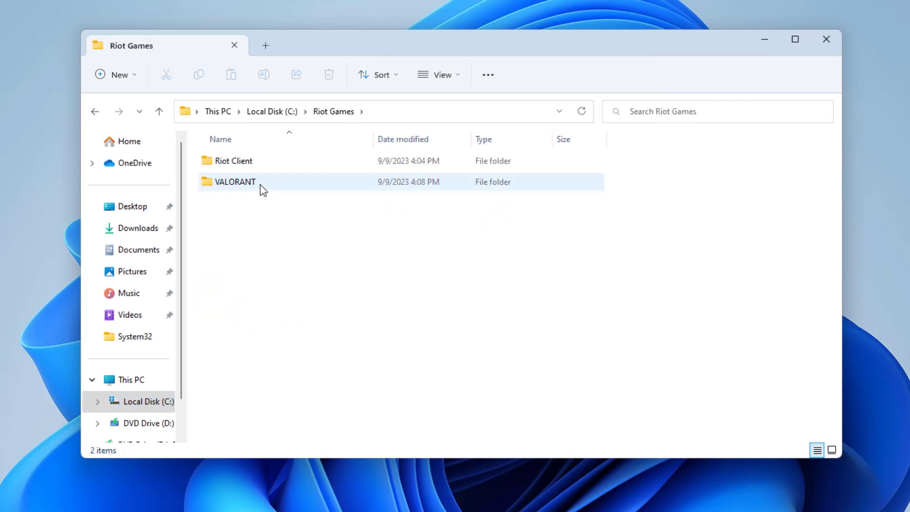
pyautogui.doubleClick(235, 182)
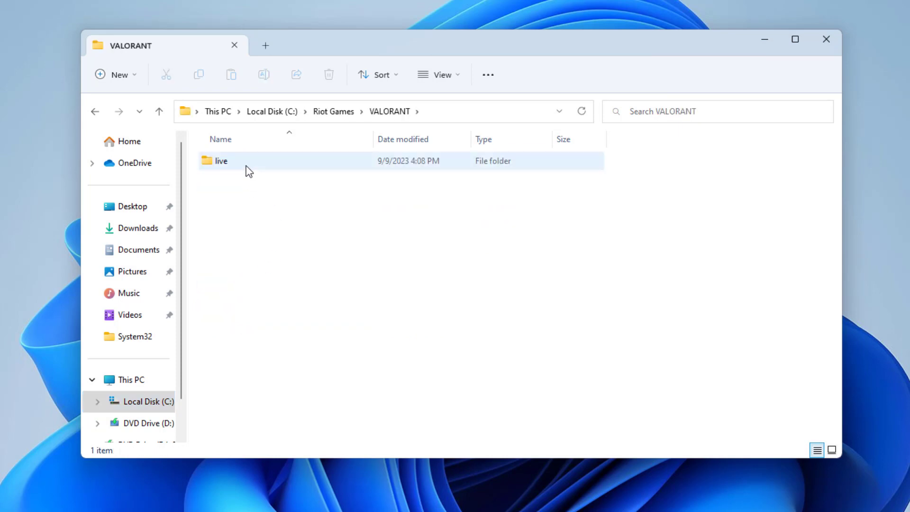
pyautogui.doubleClick(222, 161)
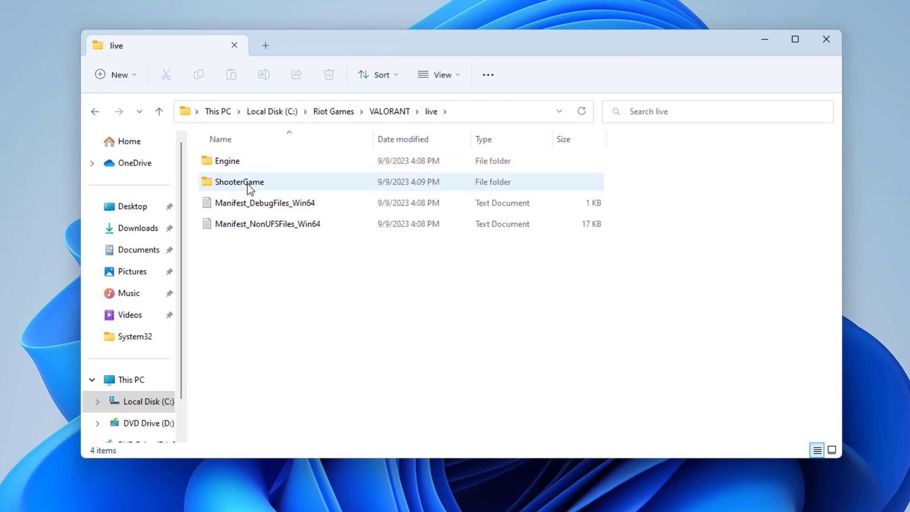
pyautogui.doubleClick(238, 182)
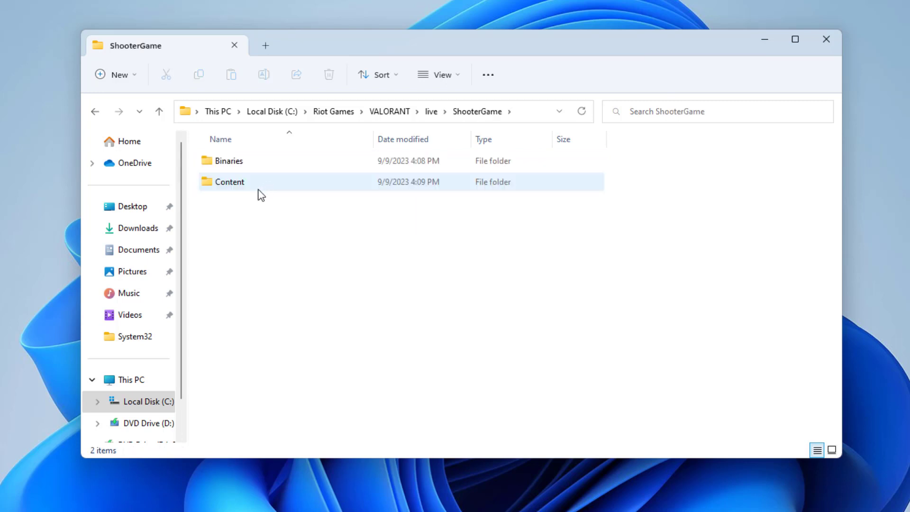
pyautogui.doubleClick(229, 160)
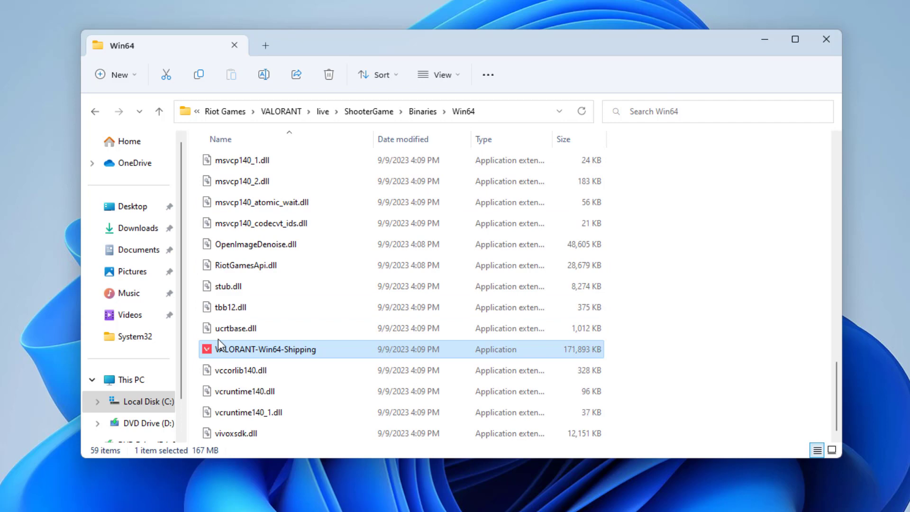
# Open Properties for VALORANT-Win64-Shipping and move the dialog higher on screen.
pyautogui.rightClick(264, 349)
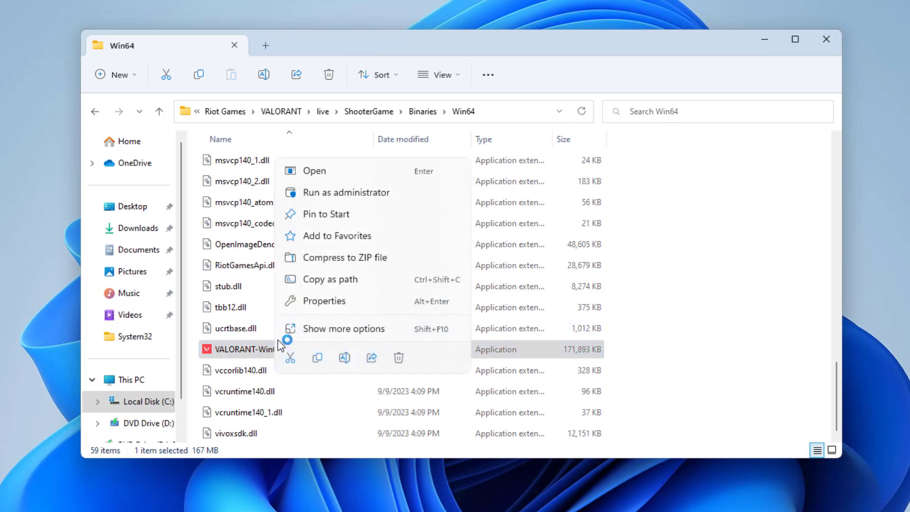
pyautogui.moveTo(347, 236)
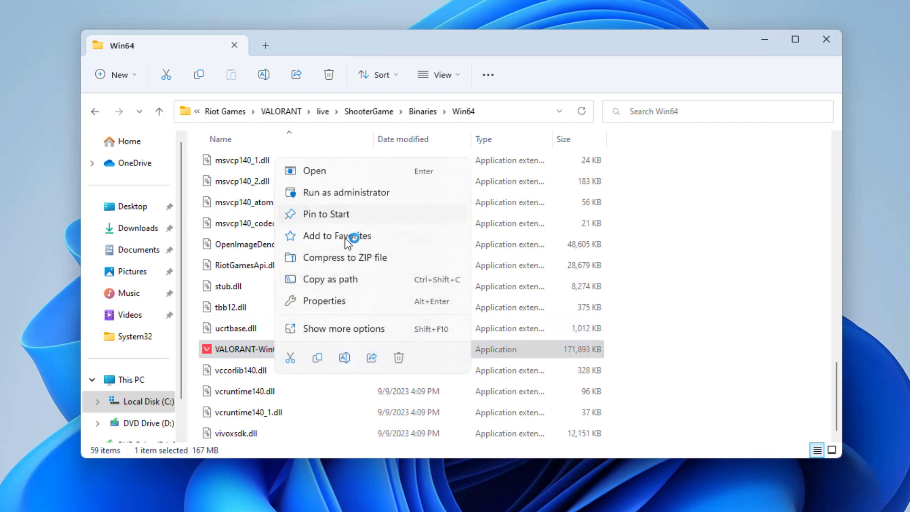
pyautogui.click(324, 301)
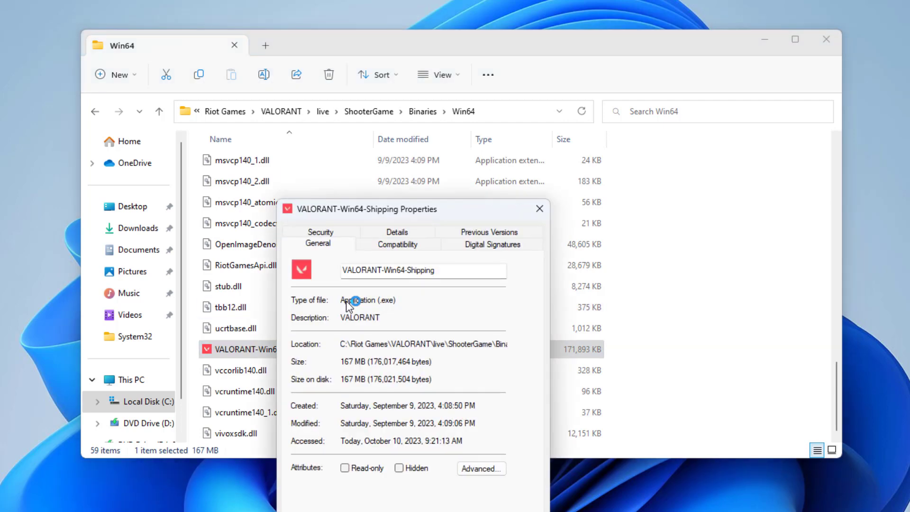
pyautogui.moveTo(360, 209); pyautogui.dragTo(401, 78)
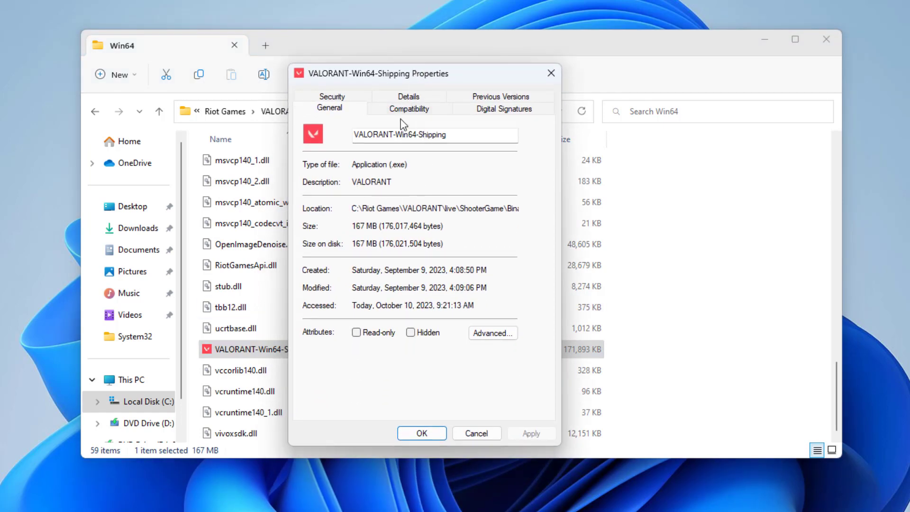
# Apply Windows 8 compatibility, run as administrator, fullscreen optimizations off; close the Win64 window.
pyautogui.click(408, 109)
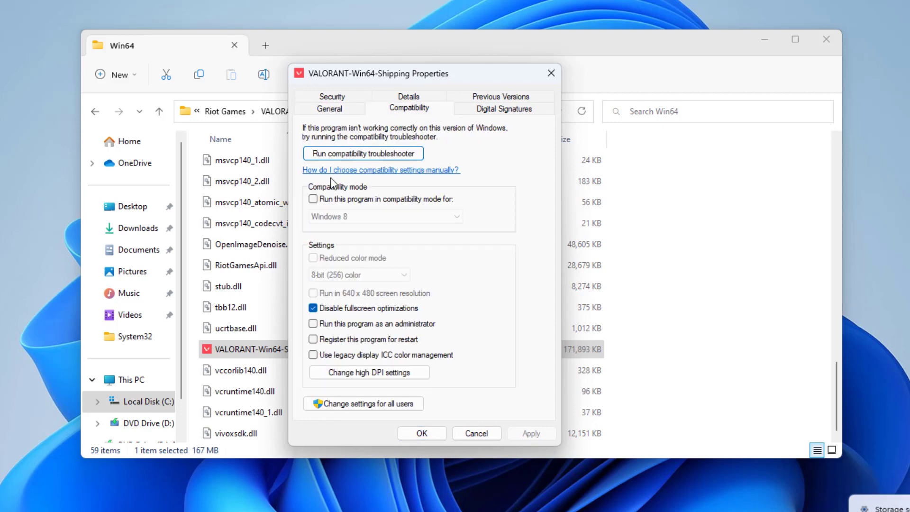
pyautogui.click(313, 199)
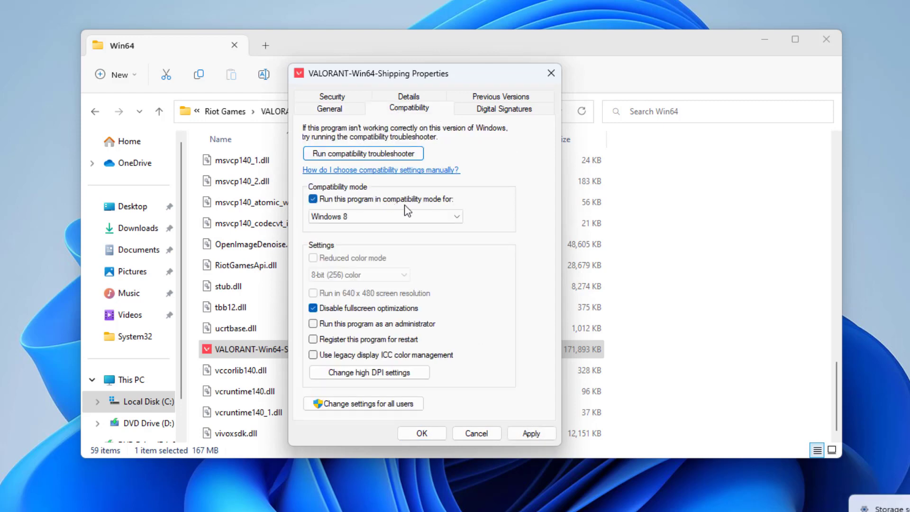
pyautogui.moveTo(370, 273)
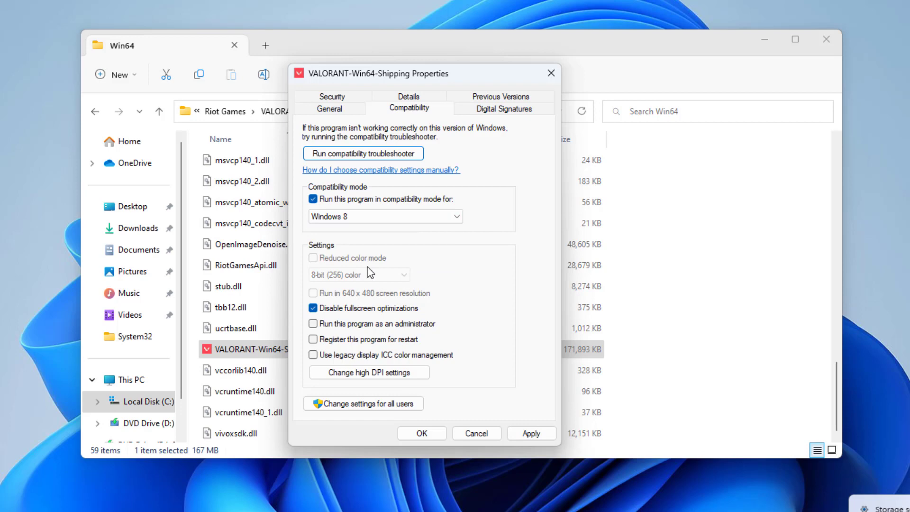
pyautogui.click(313, 323)
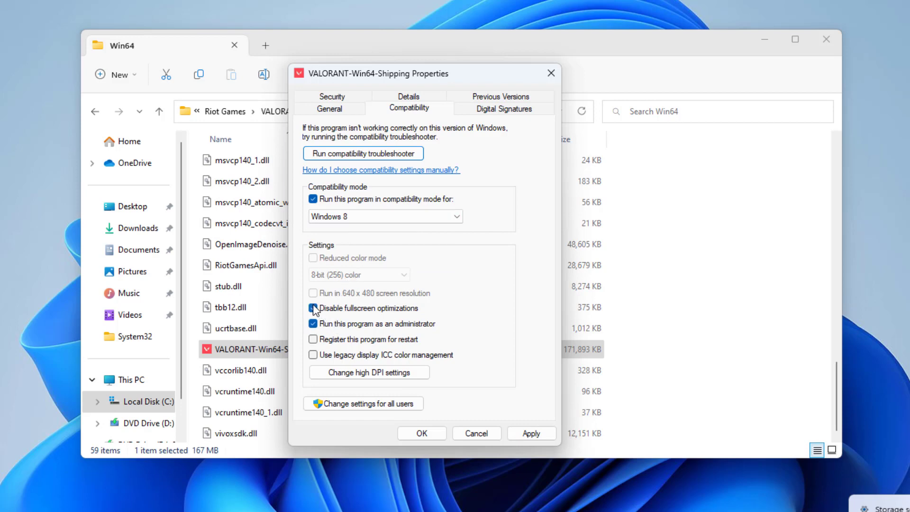
pyautogui.click(313, 309)
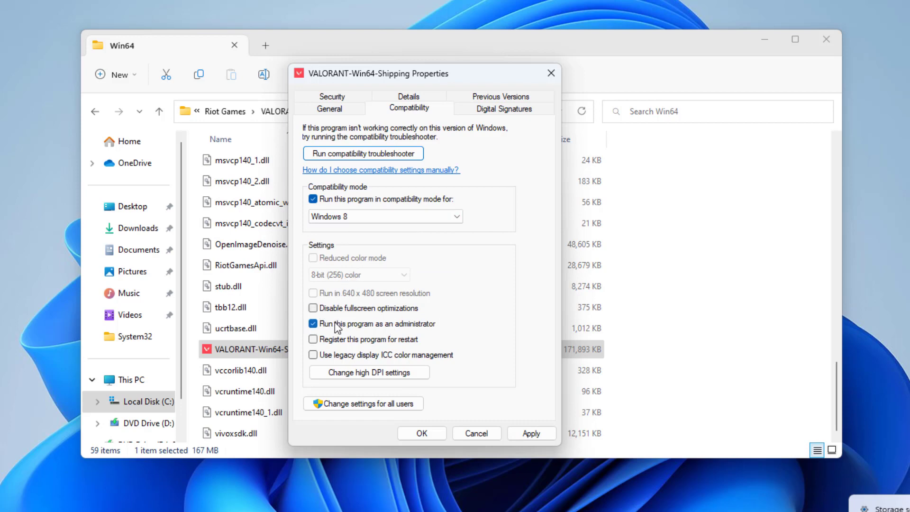
pyautogui.moveTo(506, 404)
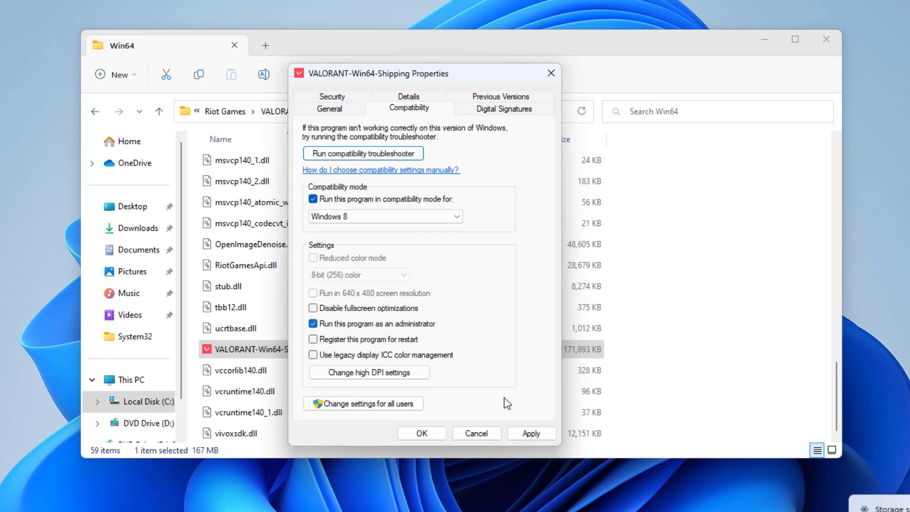
pyautogui.click(531, 433)
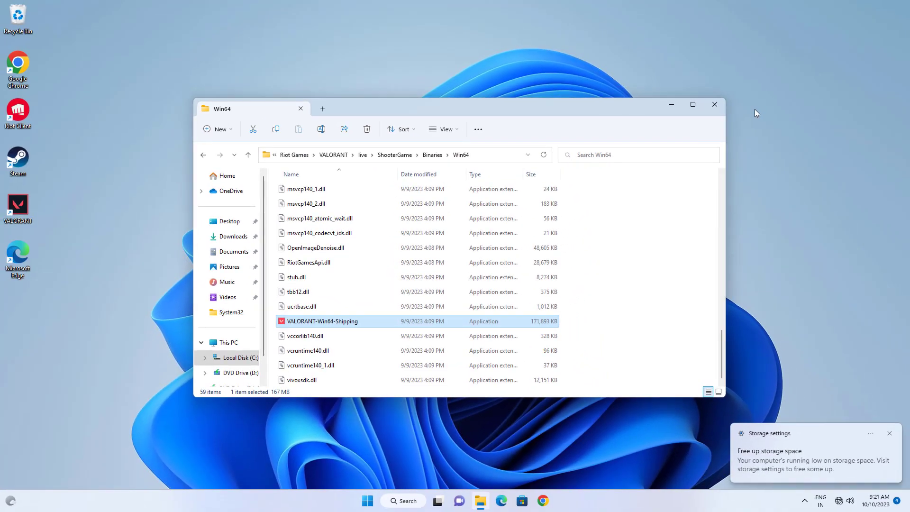
pyautogui.click(714, 105)
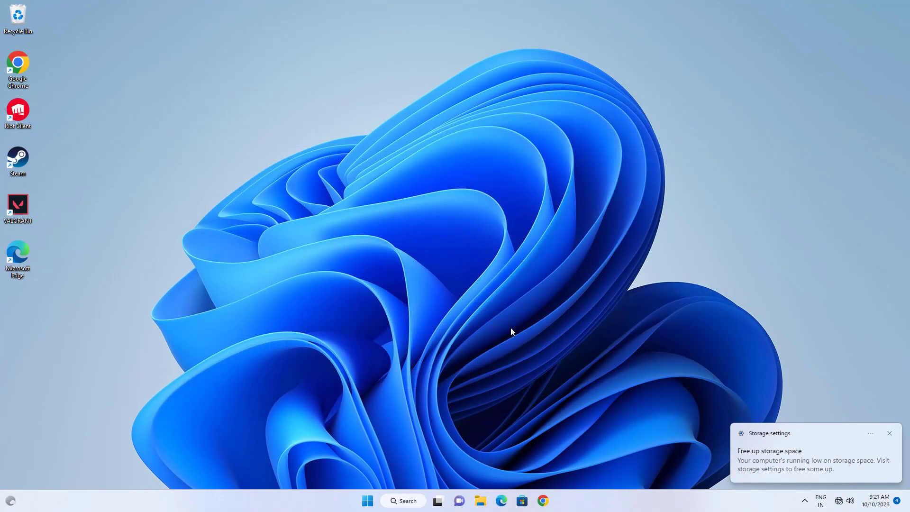
pyautogui.click(366, 501)
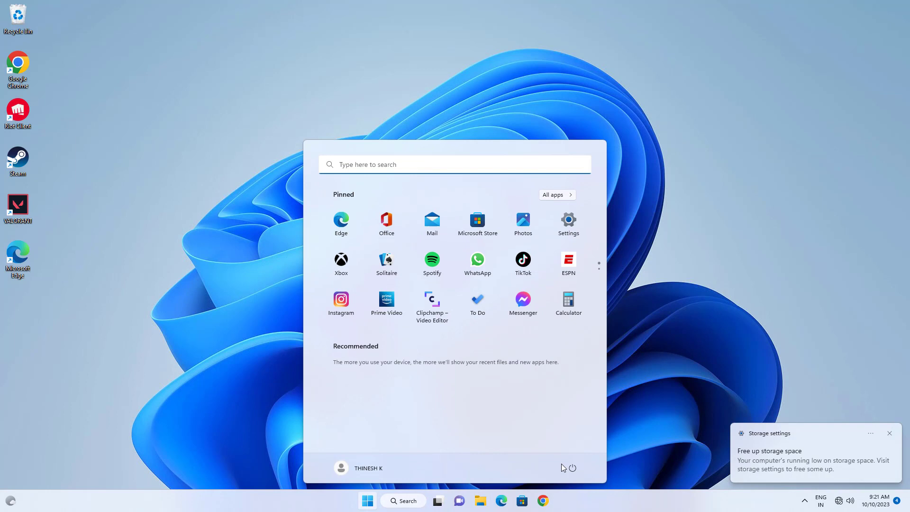
pyautogui.click(572, 468)
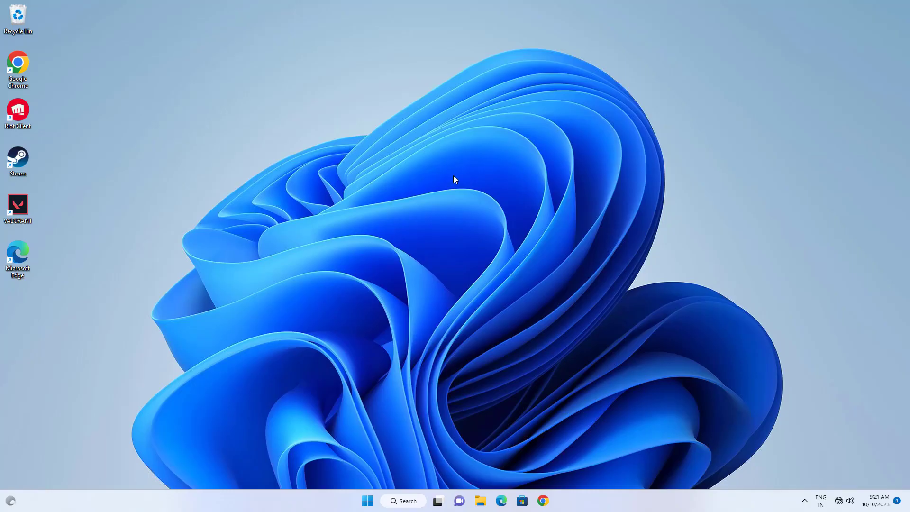
# Search for 'services', open the Services console and select vgc.
pyautogui.click(403, 500)
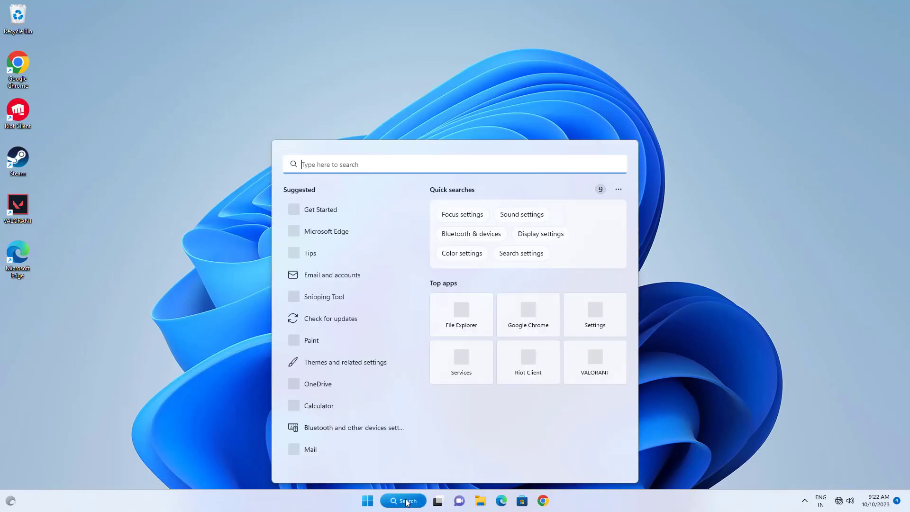
pyautogui.write('services')
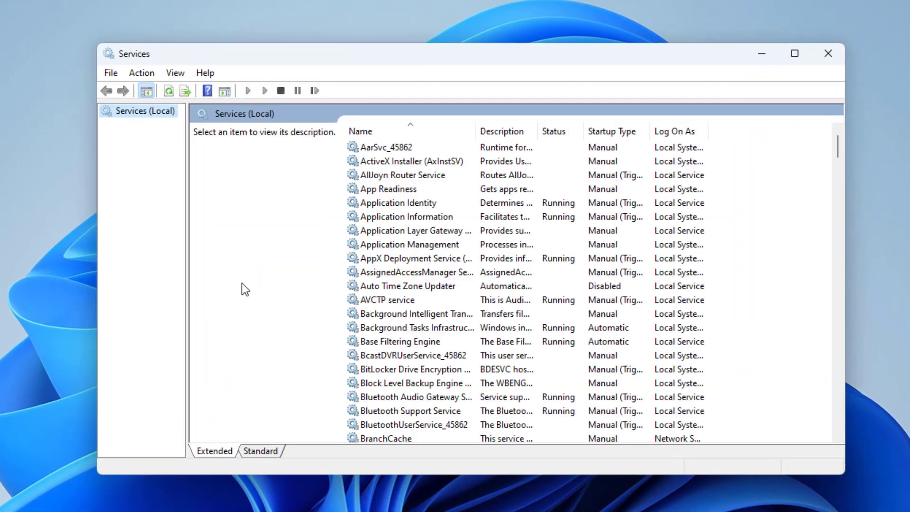
pyautogui.click(415, 272)
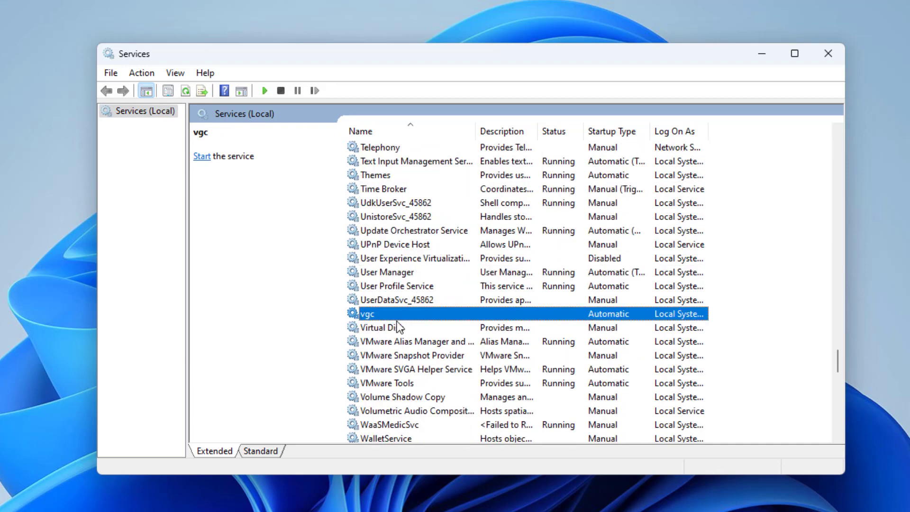
# In vgc Properties, set Startup type to Automatic, start the service, and confirm with OK.
pyautogui.rightClick(368, 313)
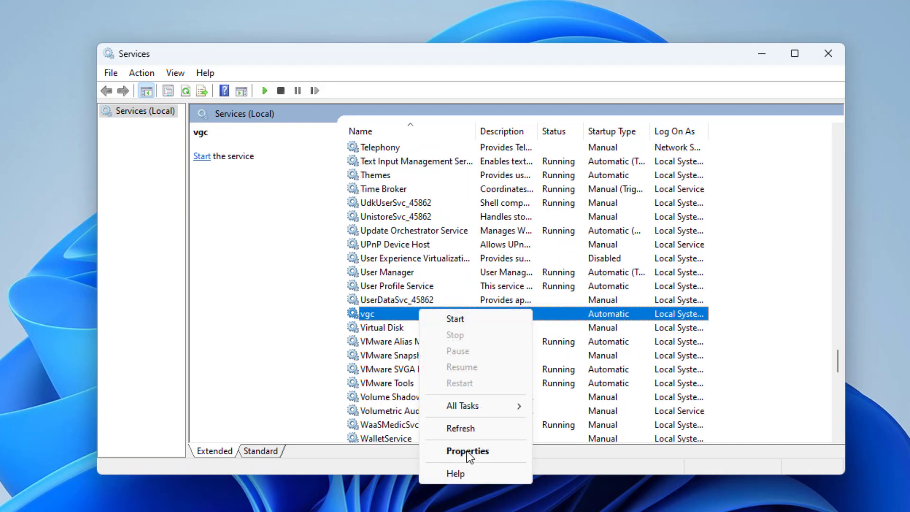
pyautogui.click(468, 451)
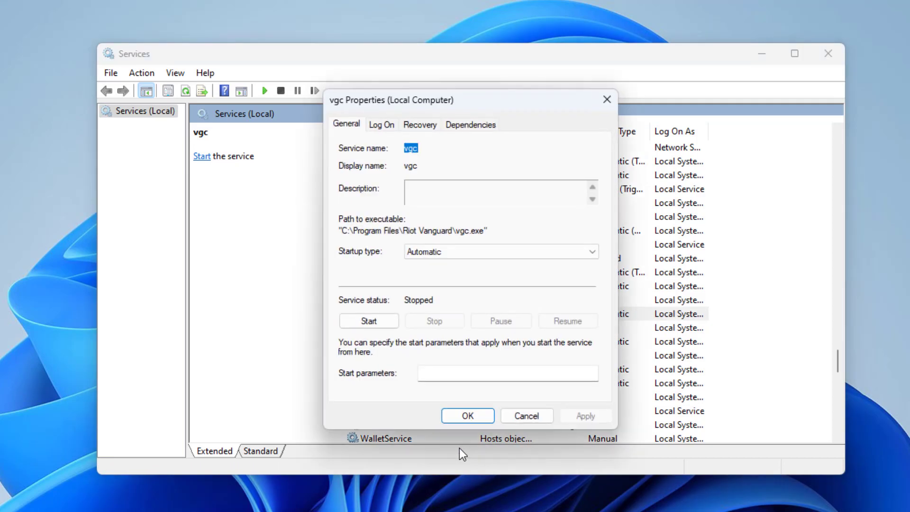
pyautogui.moveTo(421, 328)
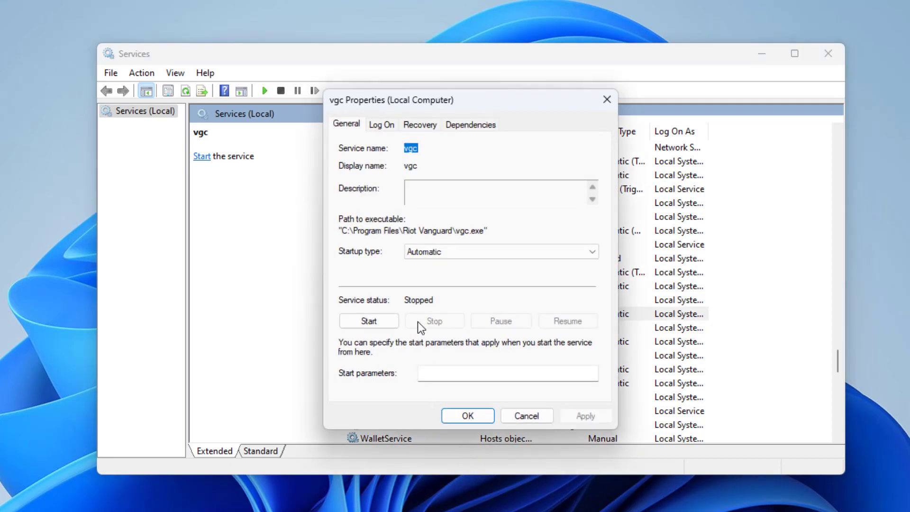
pyautogui.moveTo(439, 326)
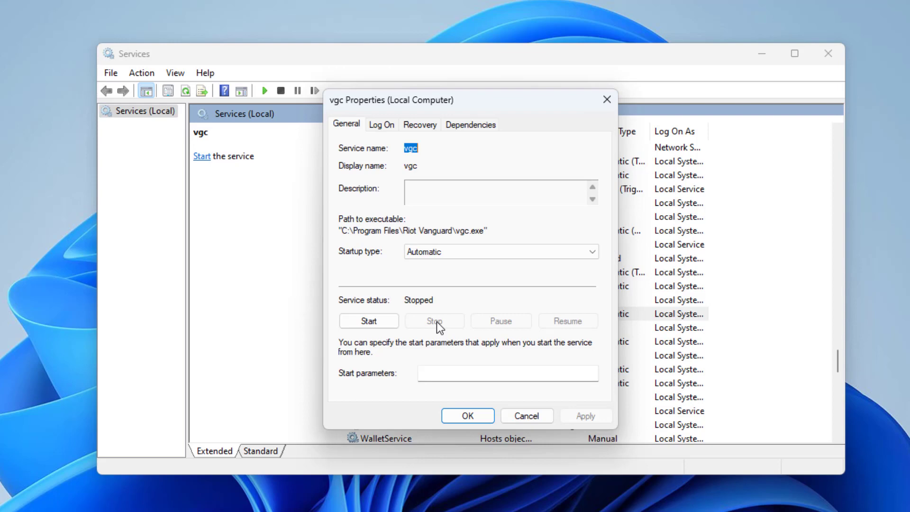
pyautogui.click(592, 252)
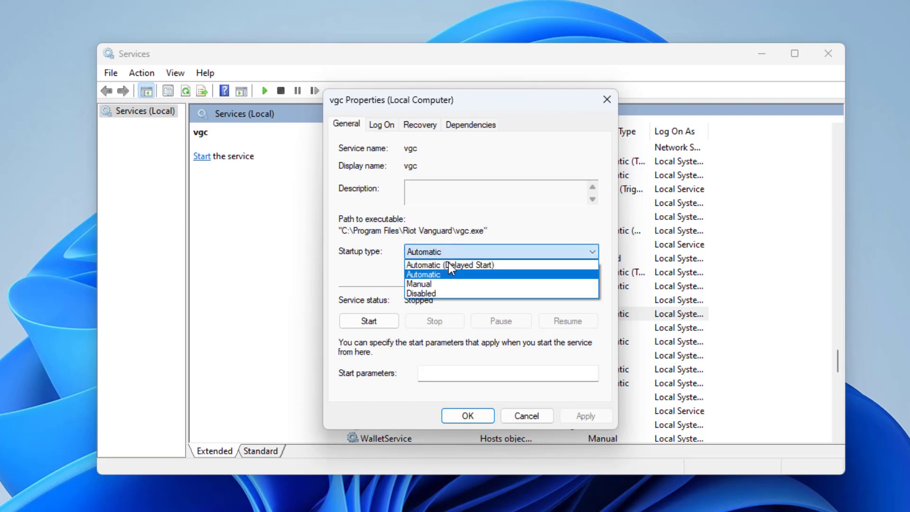
pyautogui.click(424, 274)
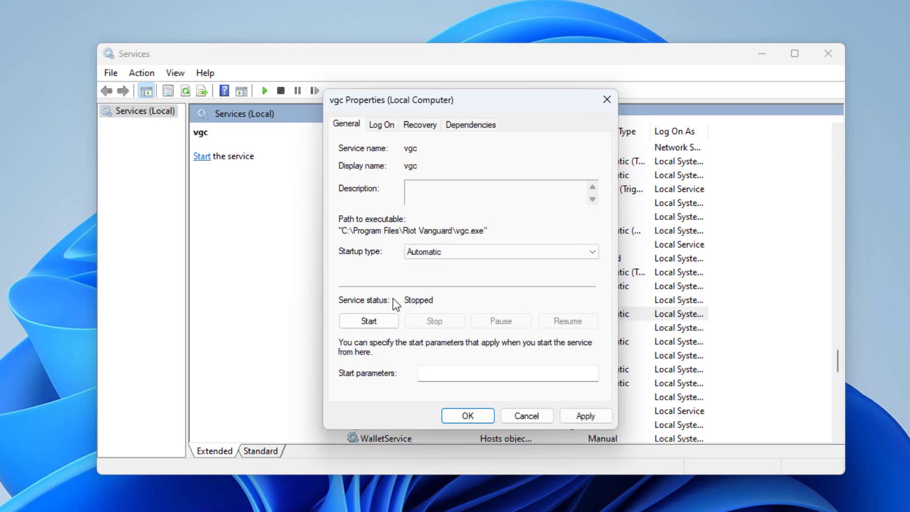
pyautogui.click(368, 321)
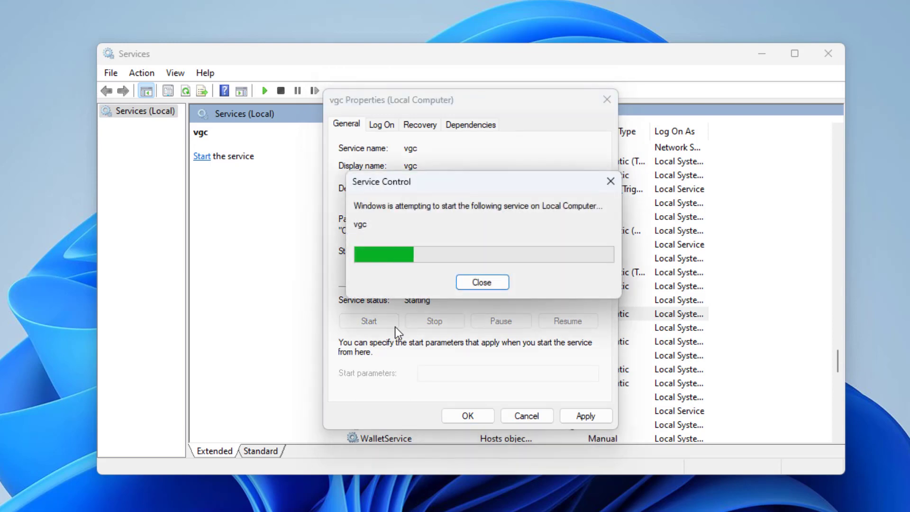
pyautogui.click(481, 282)
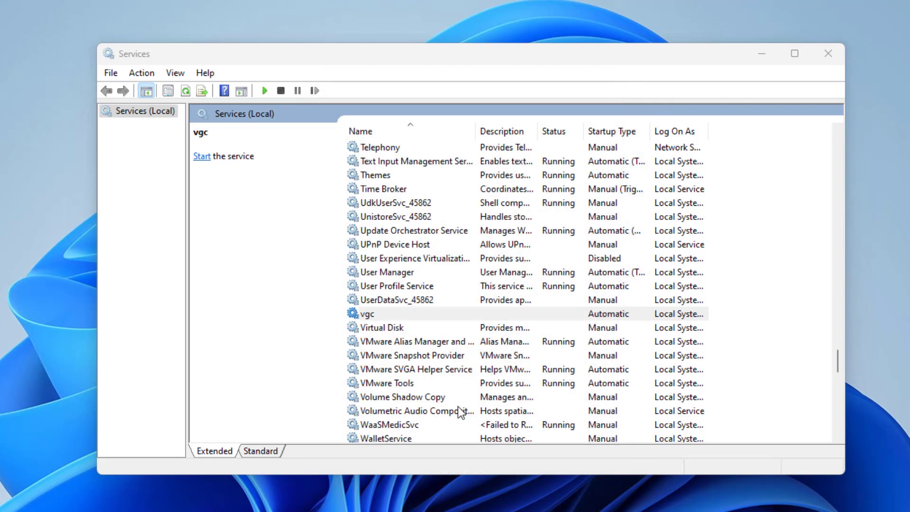
# Close the Services console and open the Start menu.
pyautogui.click(795, 53)
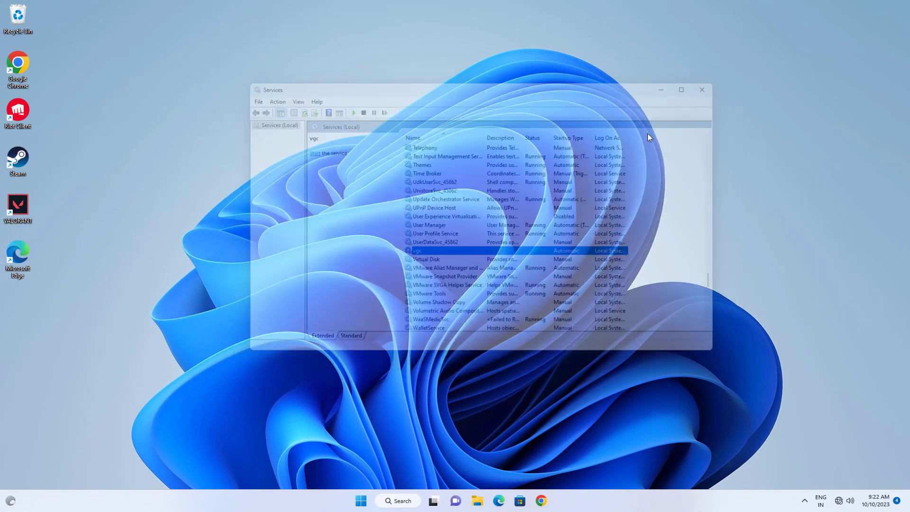
pyautogui.click(701, 89)
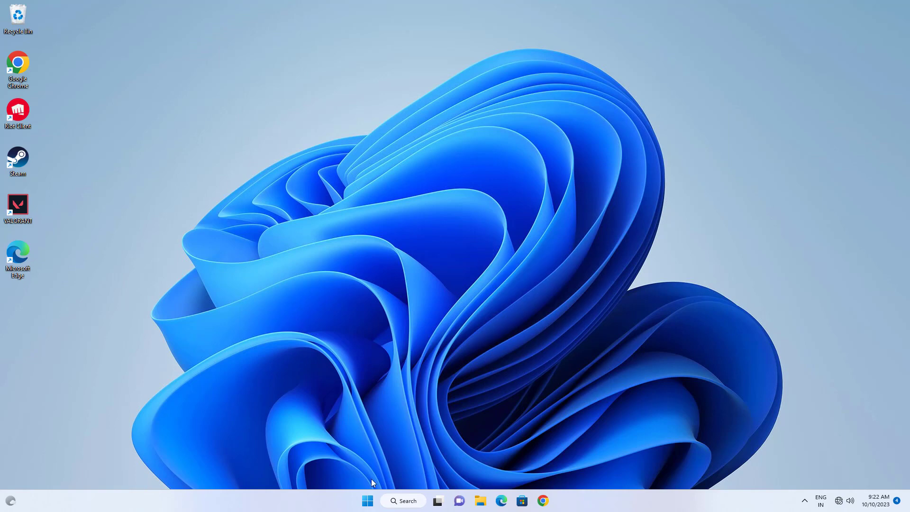
pyautogui.click(367, 501)
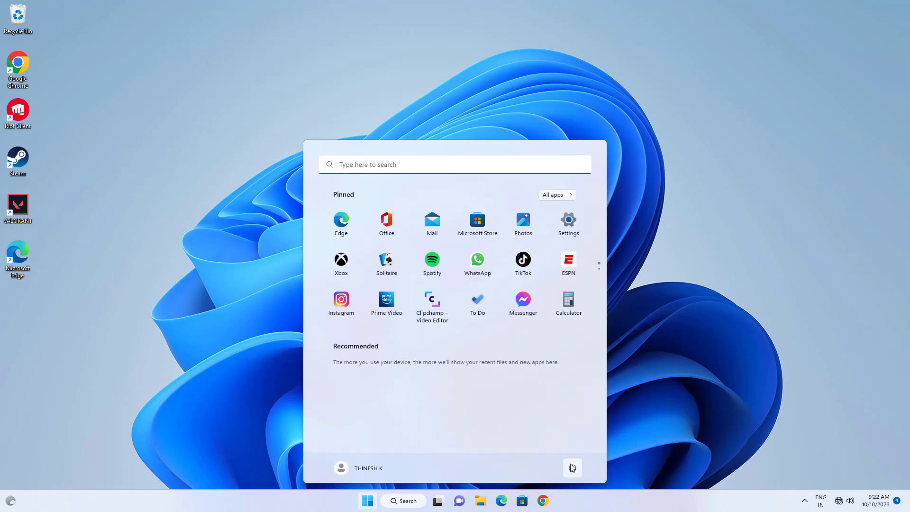